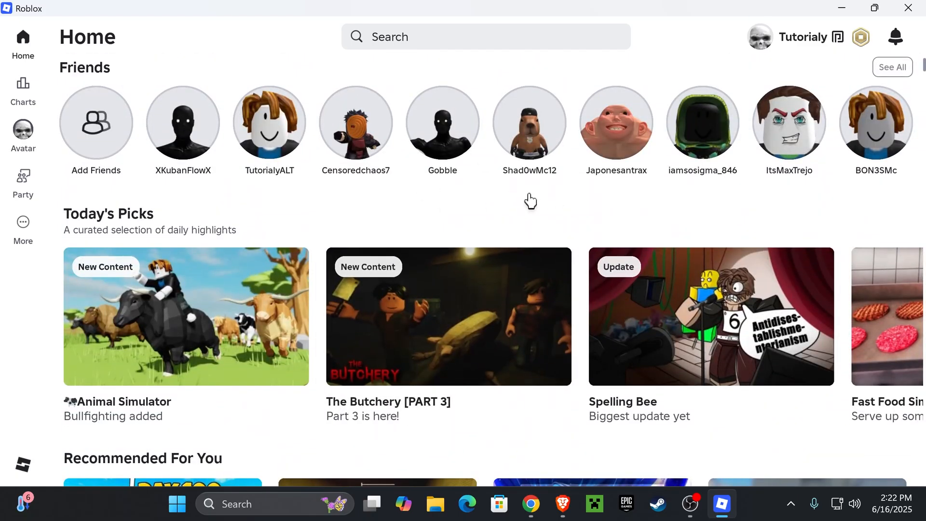
Close the Roblox home window and bring up roblox.com/download in Brave.
left_click(875, 7)
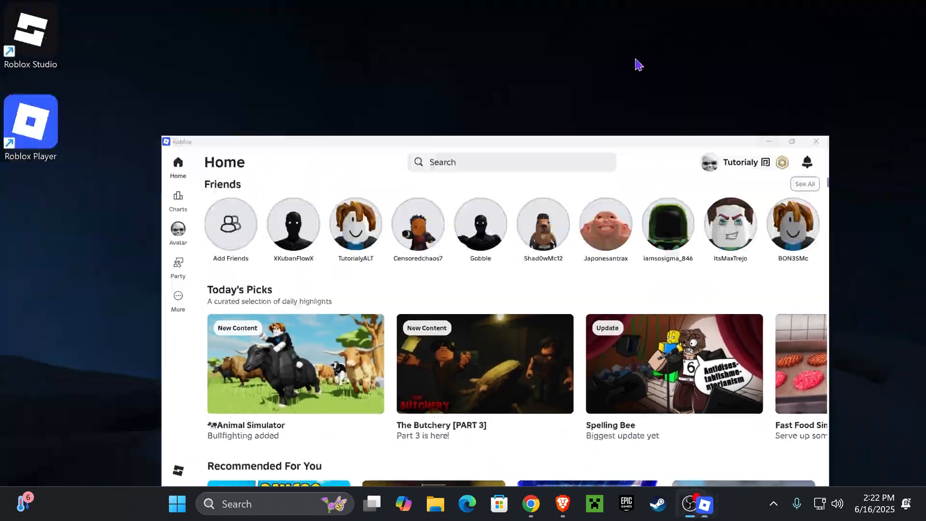
left_click(816, 141)
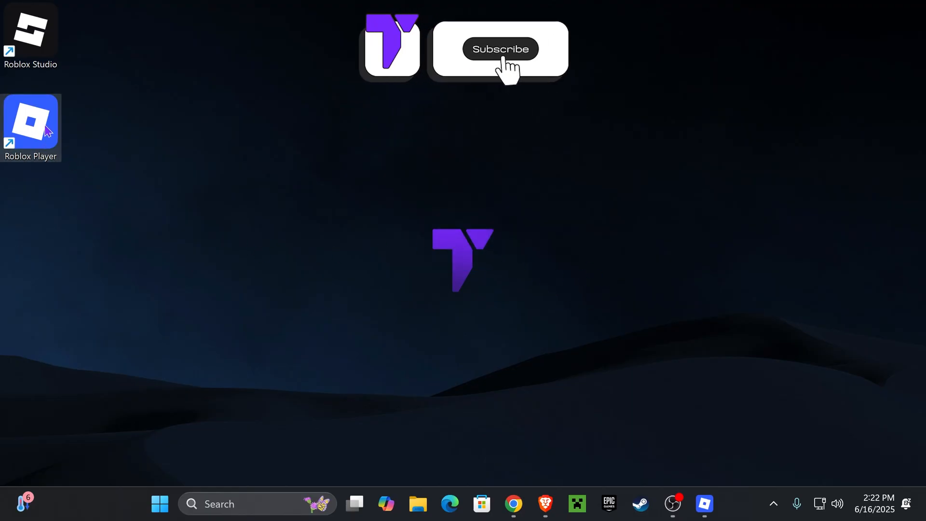
left_click(499, 48)
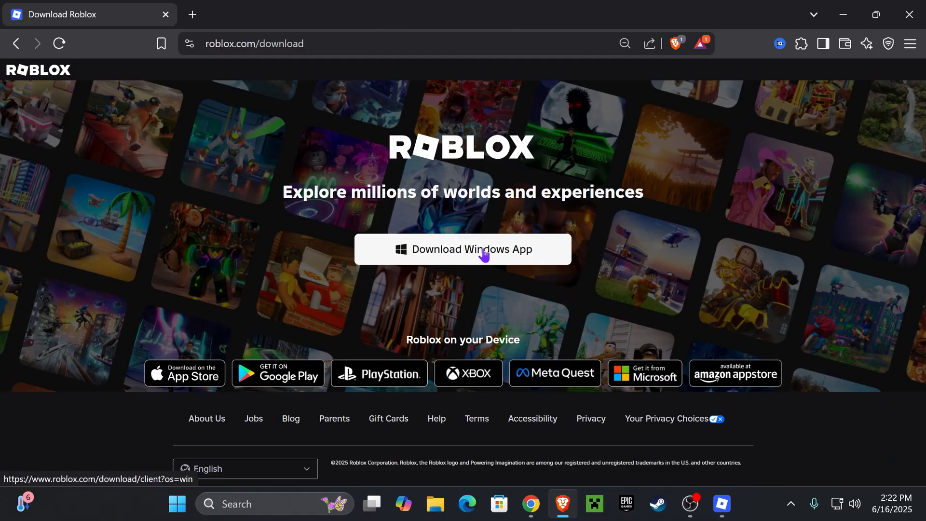
mouse_move(856, 56)
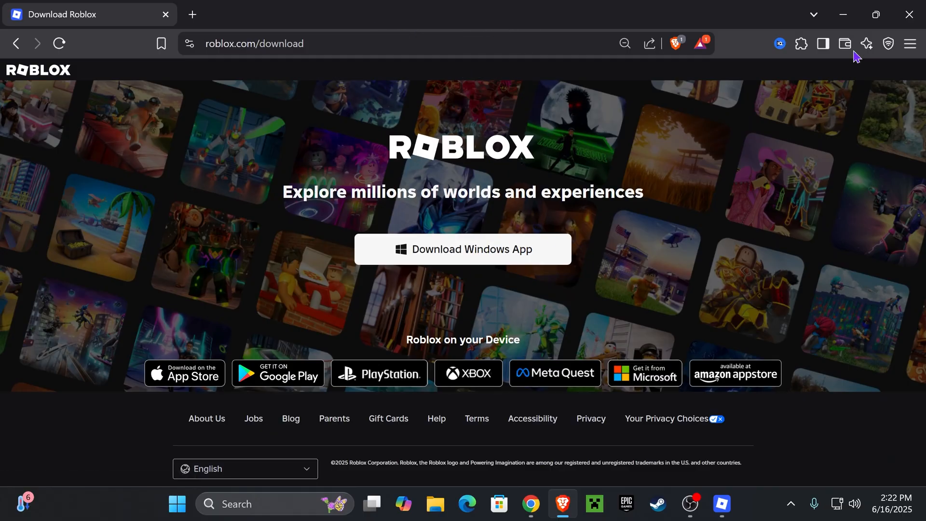
View the Store's roblox search results showing Roblox as Installed, with the window maximized.
left_click(175, 503)
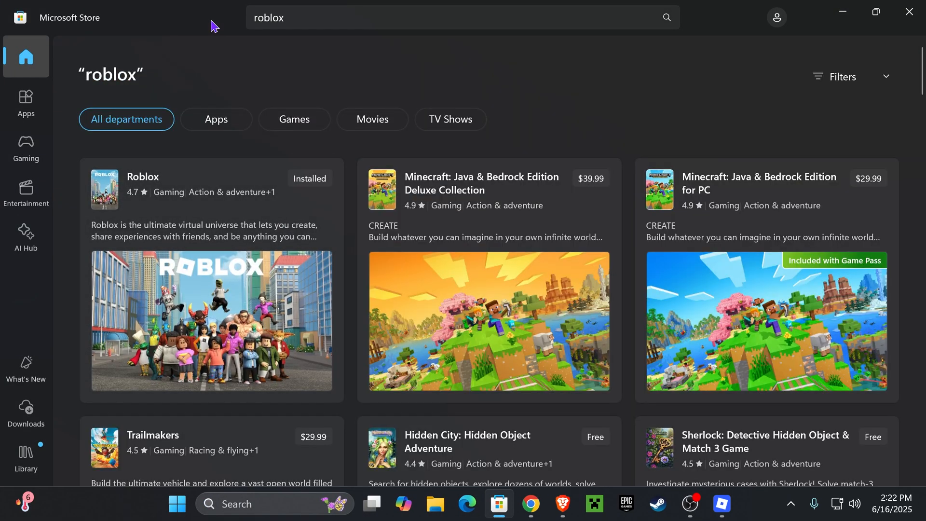
left_click(875, 12)
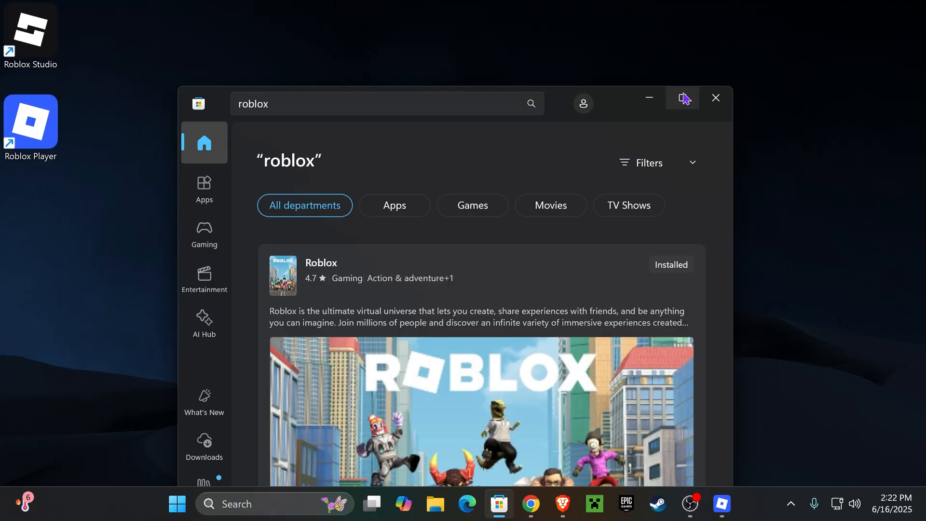
left_click(682, 98)
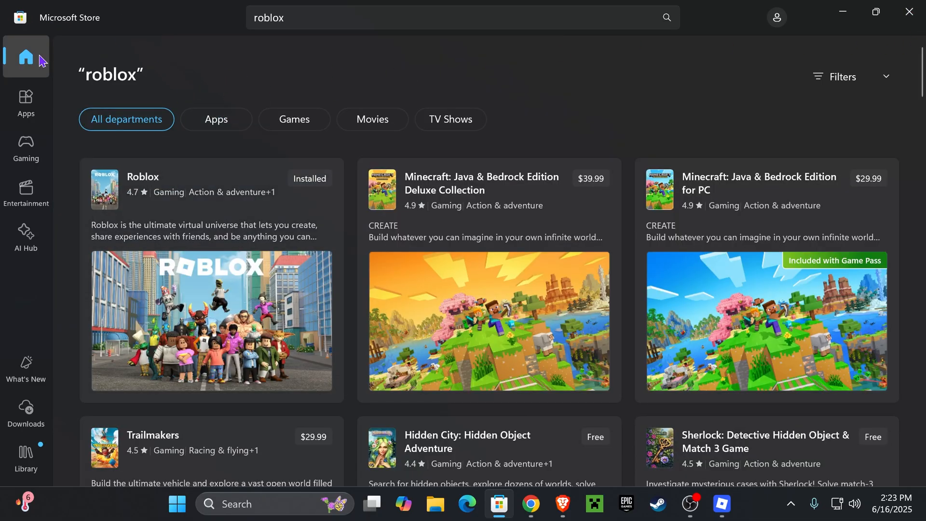
Return to the Store home page and minimize the Store to show the desktop.
left_click(776, 18)
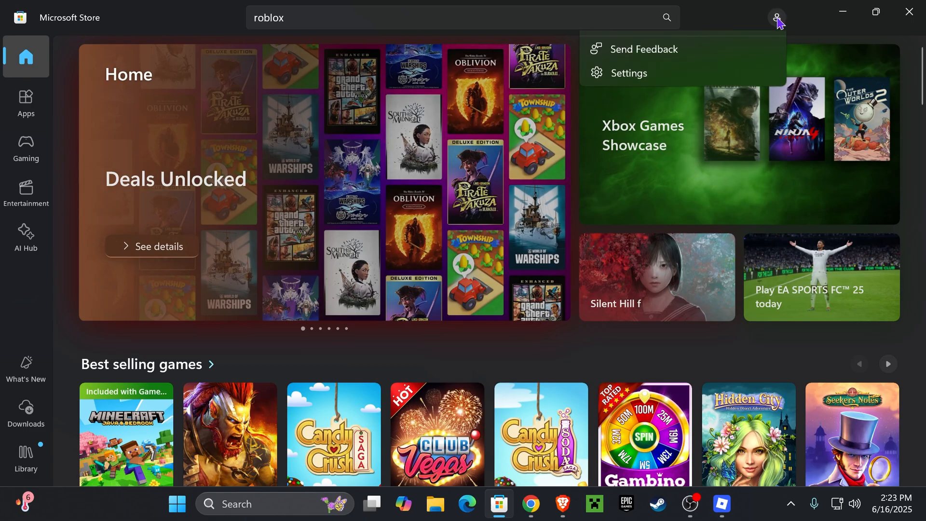
left_click(775, 18)
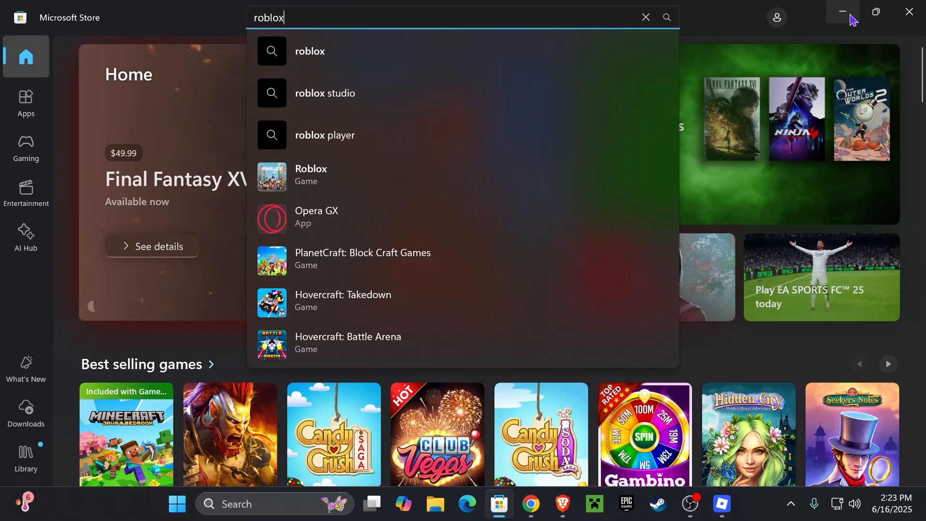
left_click(841, 11)
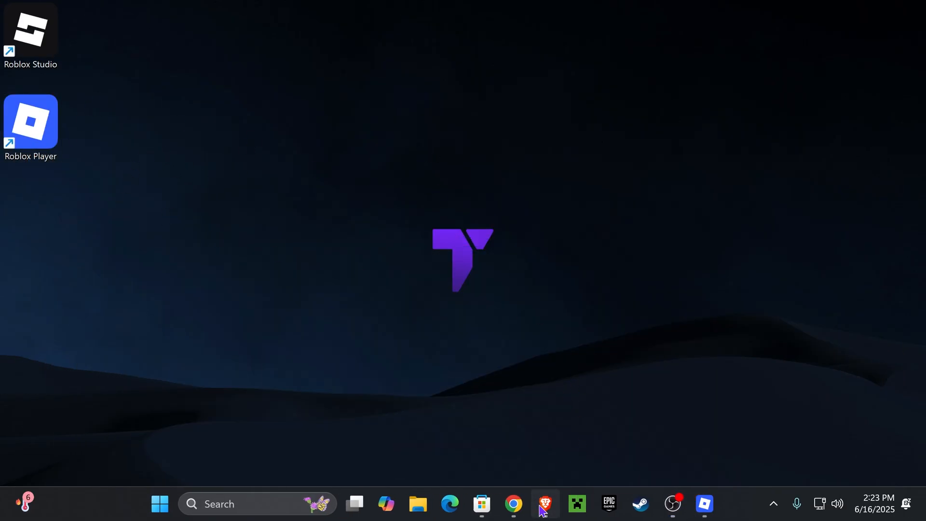
Download the Roblox Windows app installer from roblox.com and save it into Downloads.
left_click(544, 504)
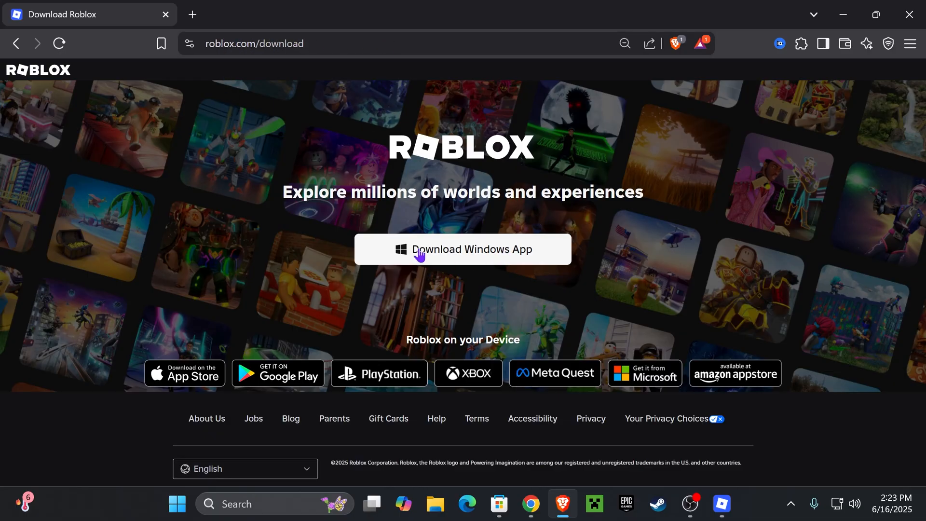
left_click(462, 249)
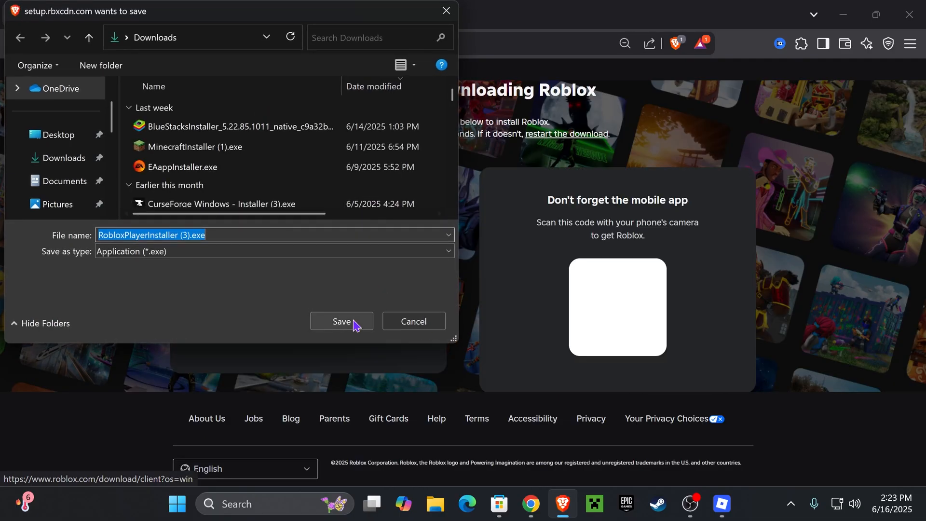
left_click(342, 321)
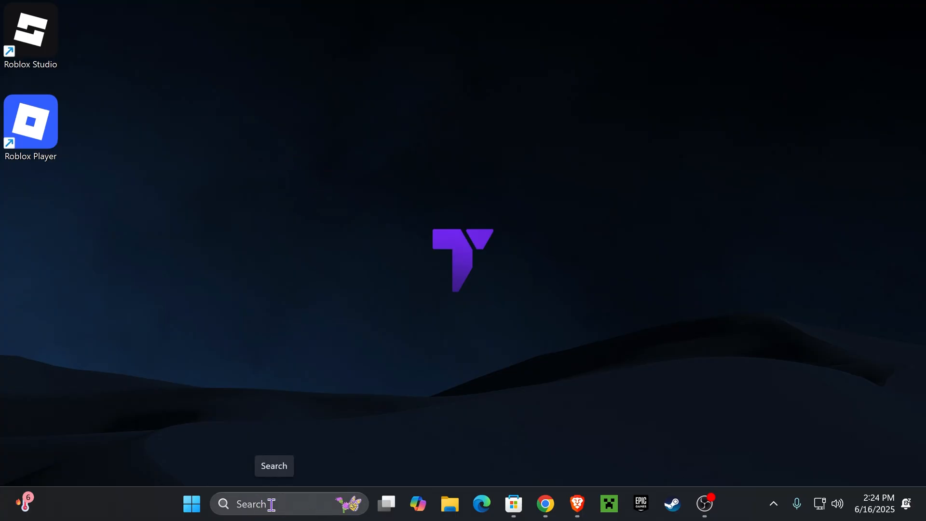
Run %LocalAppData% to open the AppData Local folder in File Explorer.
type("run")
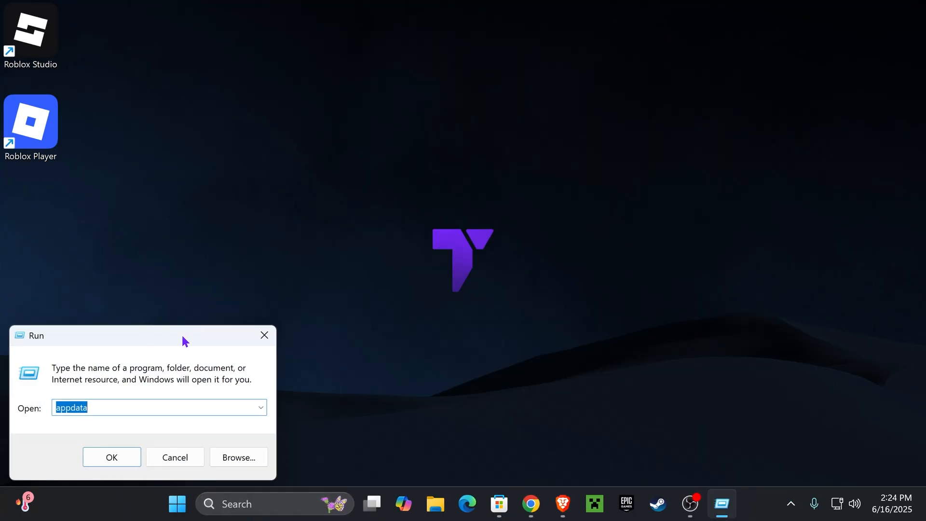
type("%")
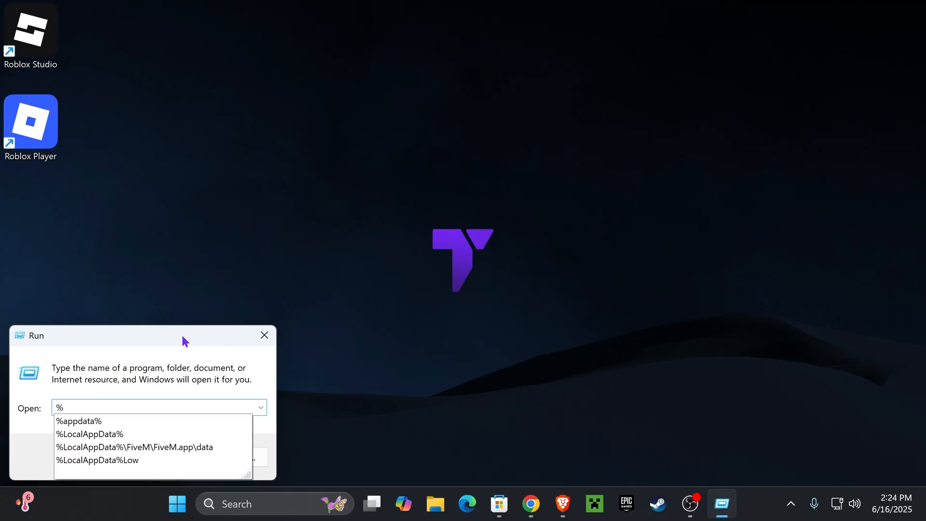
type("LocalAppData")
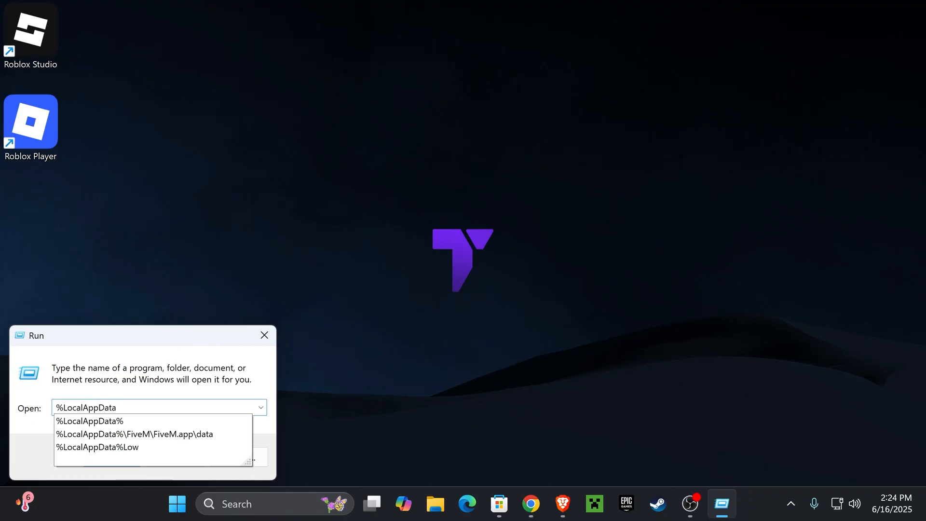
left_click(89, 420)
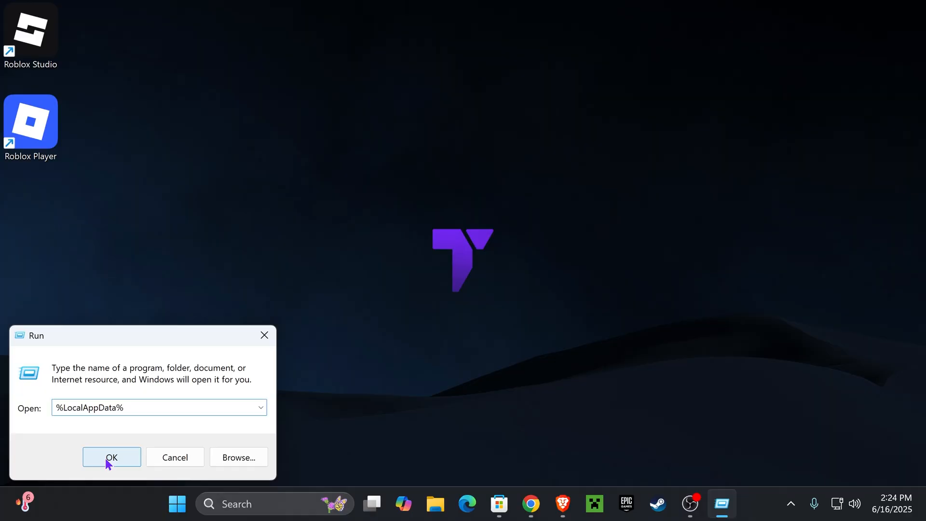
left_click(111, 457)
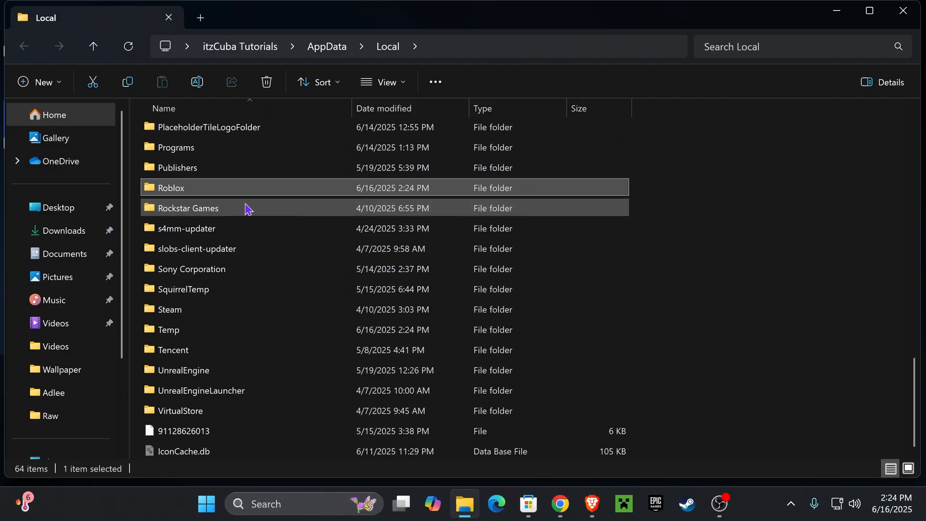
Open Roblox > Versions and sort the version folders by Date modified, newest first.
double_click(171, 188)
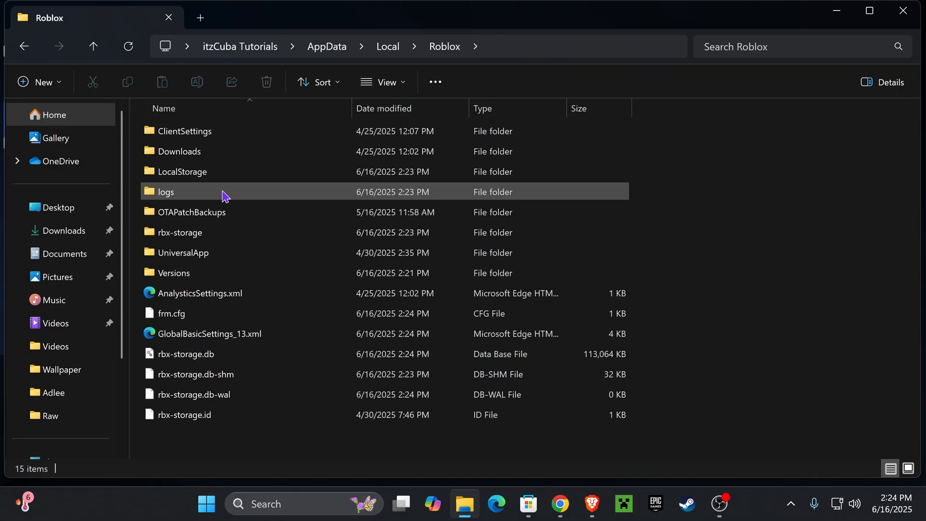
left_click(174, 273)
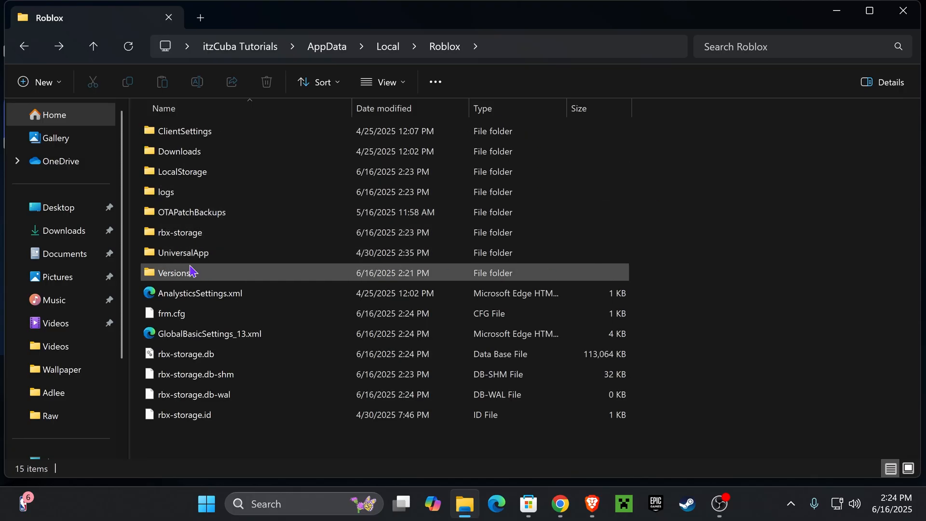
double_click(180, 272)
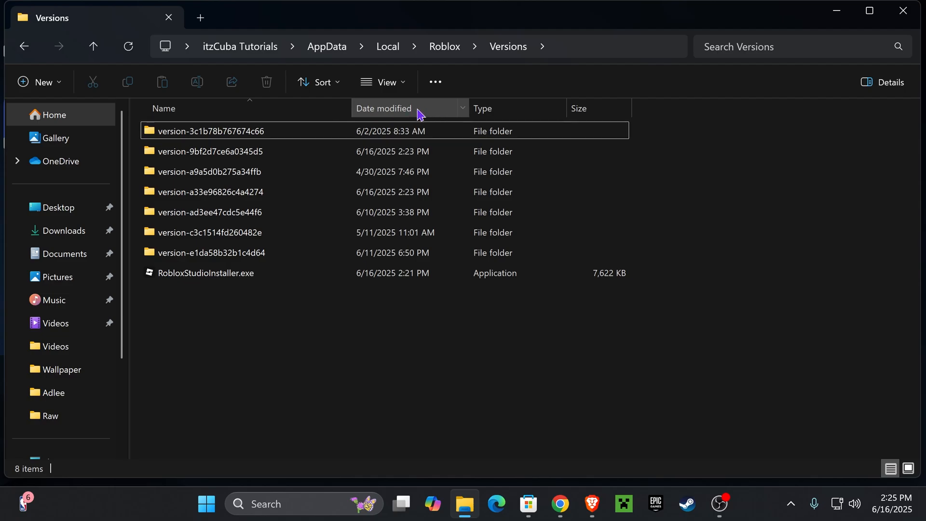
left_click(384, 108)
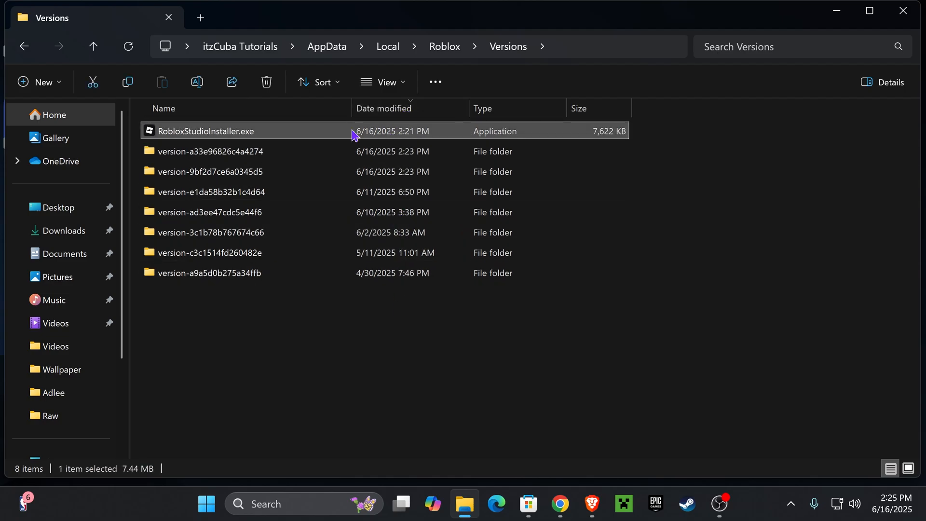
Open the newest version folder, run RobloxPlayerBeta.exe and dismiss the missing RobloxPlayerBeta.dll error.
left_click(211, 151)
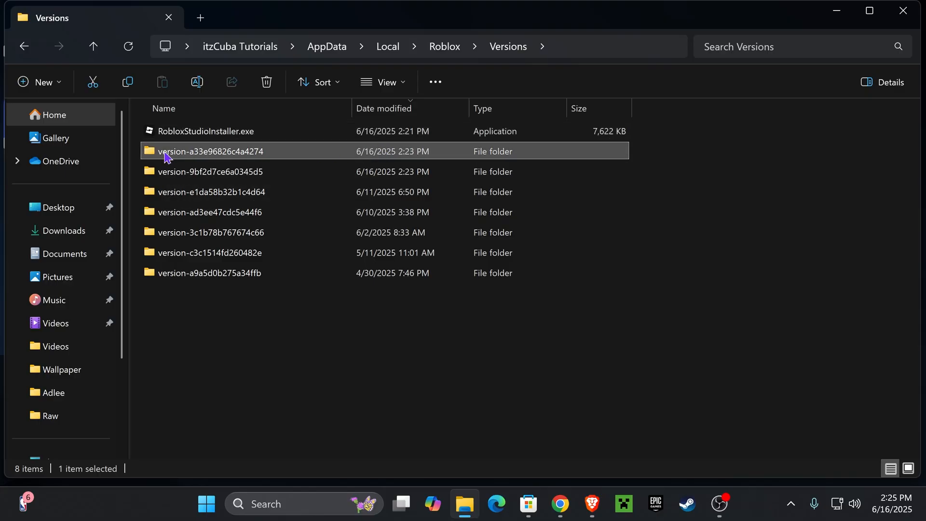
mouse_move(409, 156)
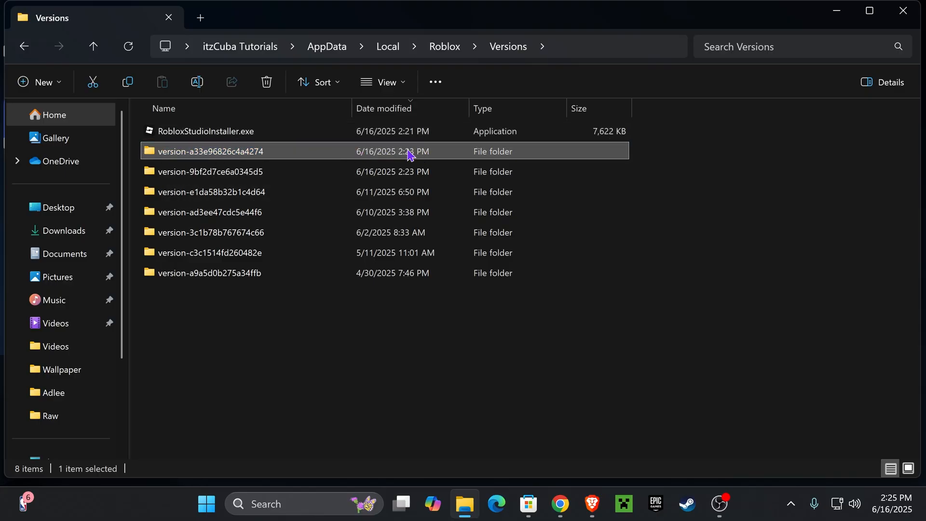
double_click(209, 152)
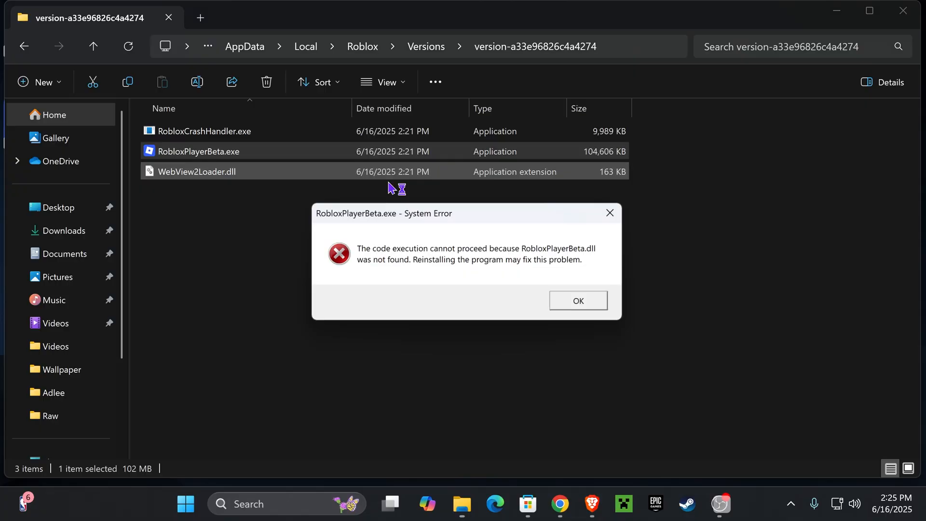
left_click(577, 300)
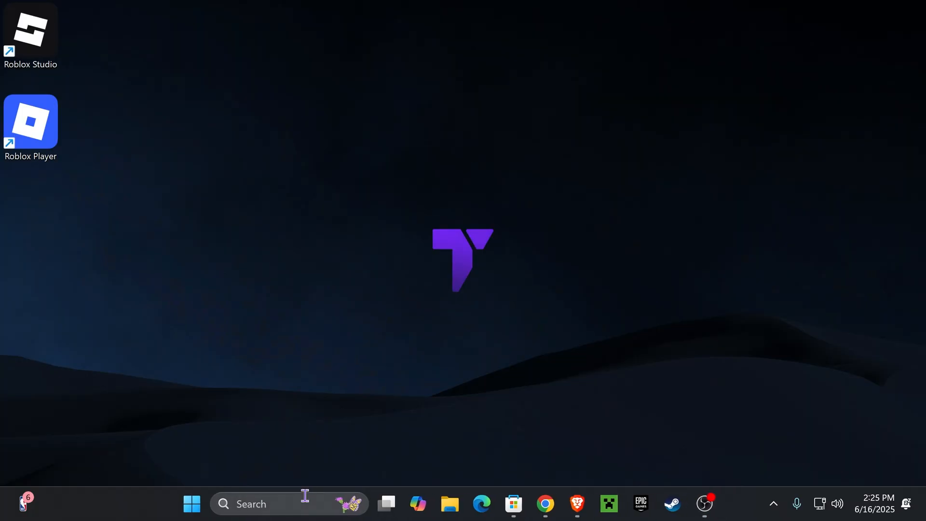
type("add or remove programs")
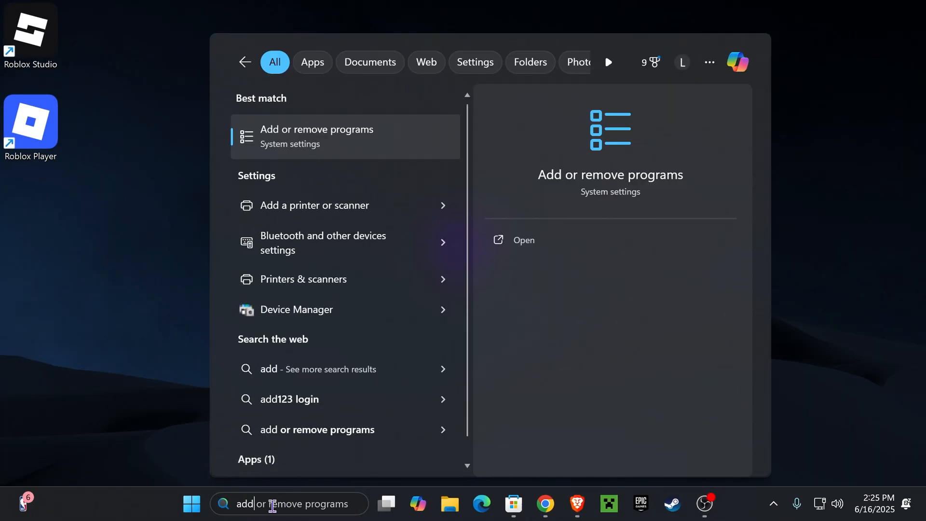
left_click(317, 136)
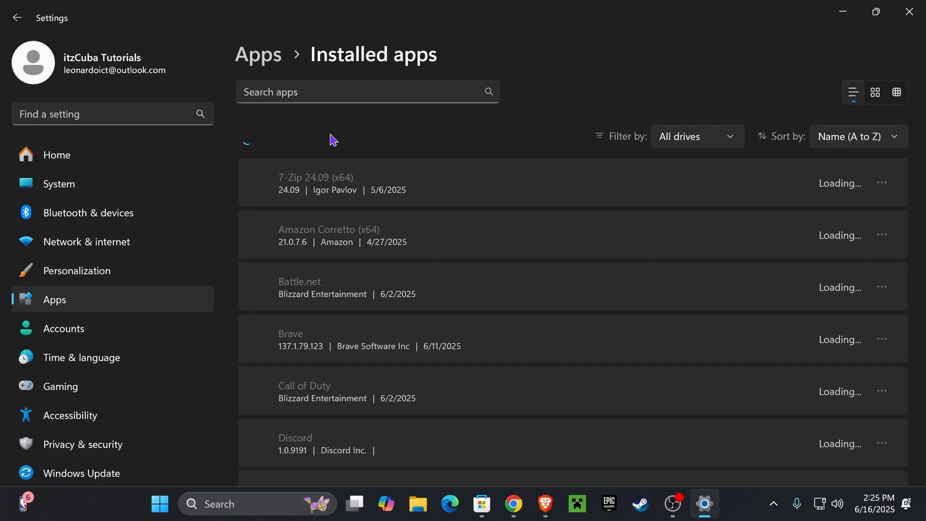
type("roblox")
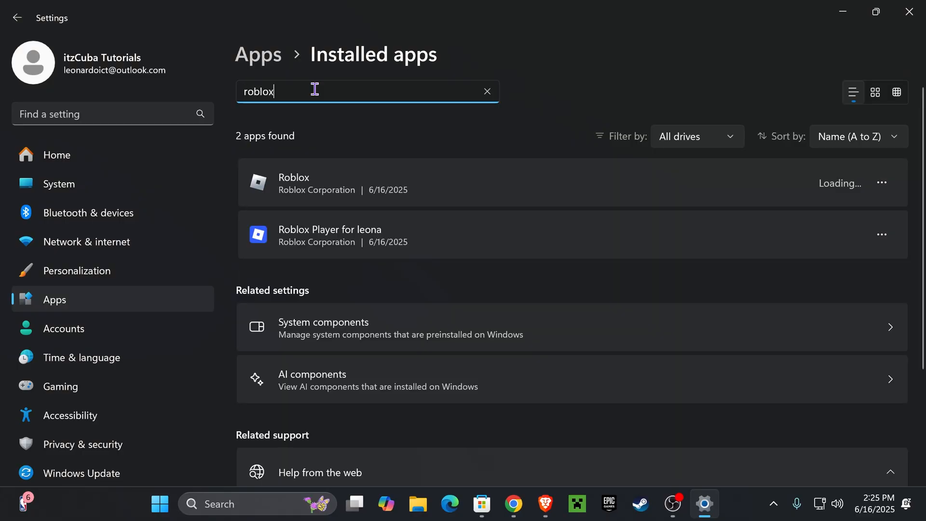
left_click(882, 234)
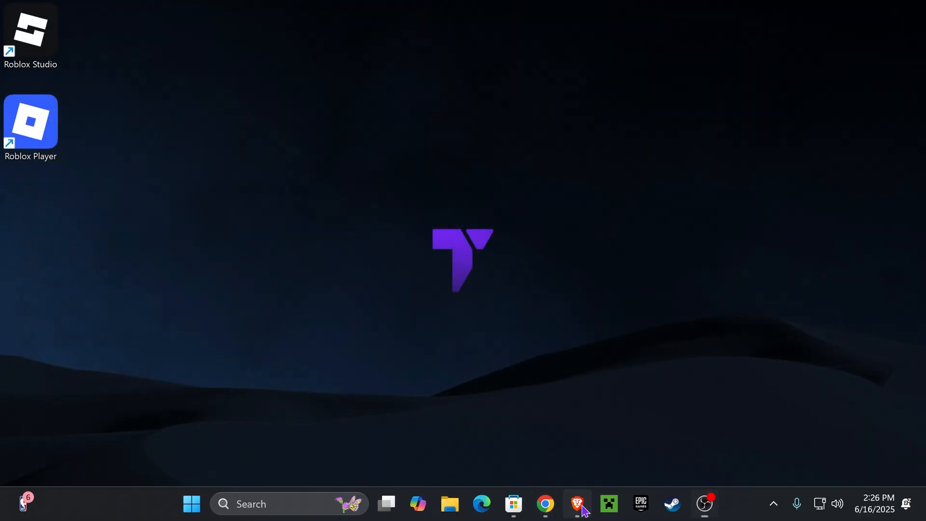
left_click(512, 504)
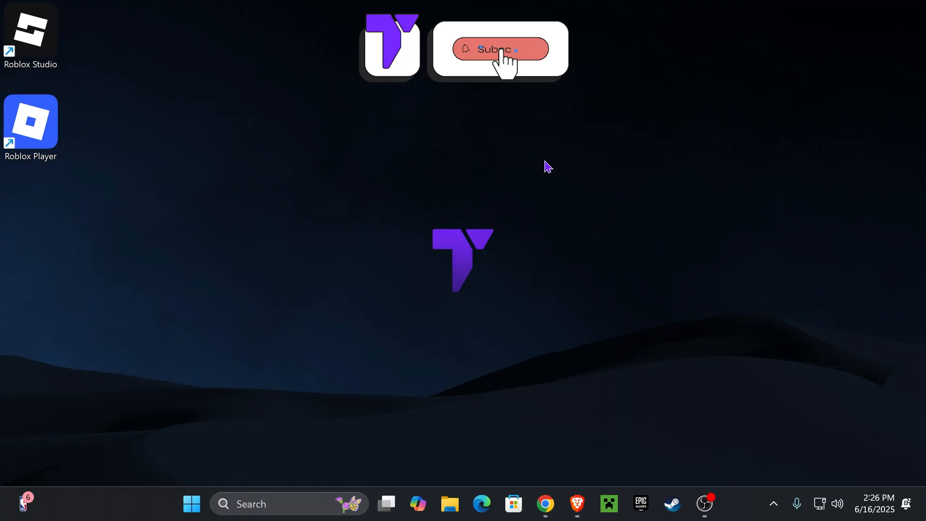
left_click(500, 49)
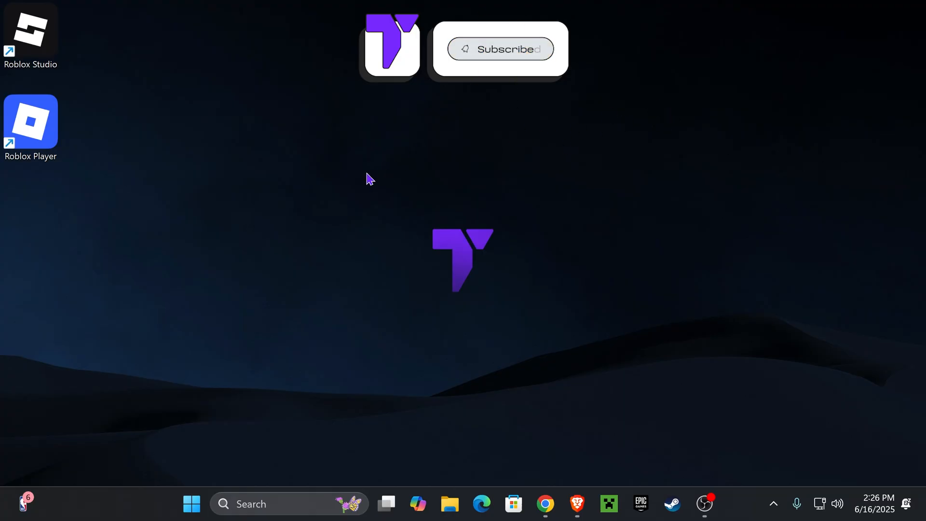